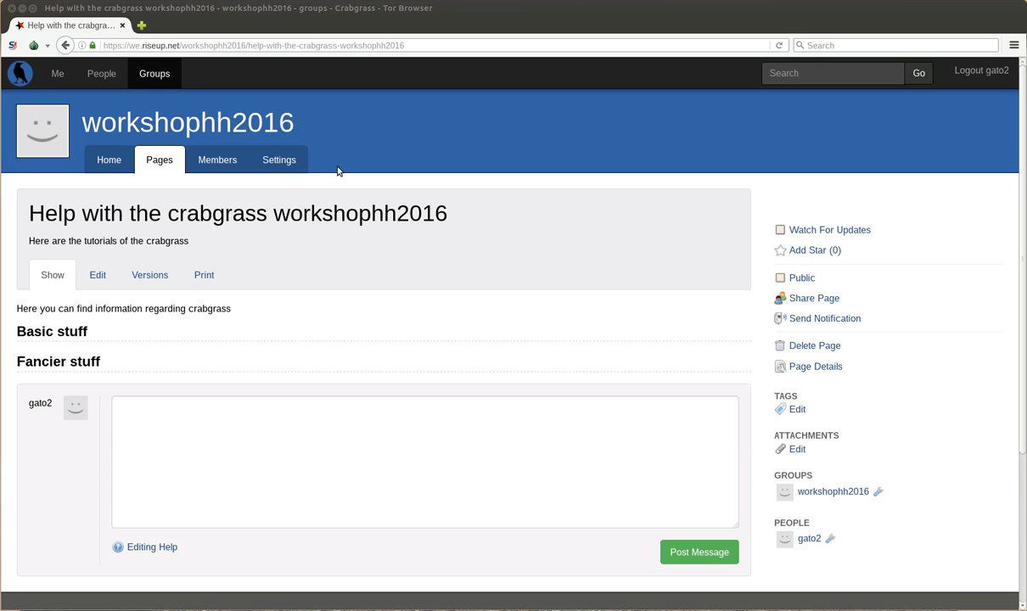
mouse_move(96, 275)
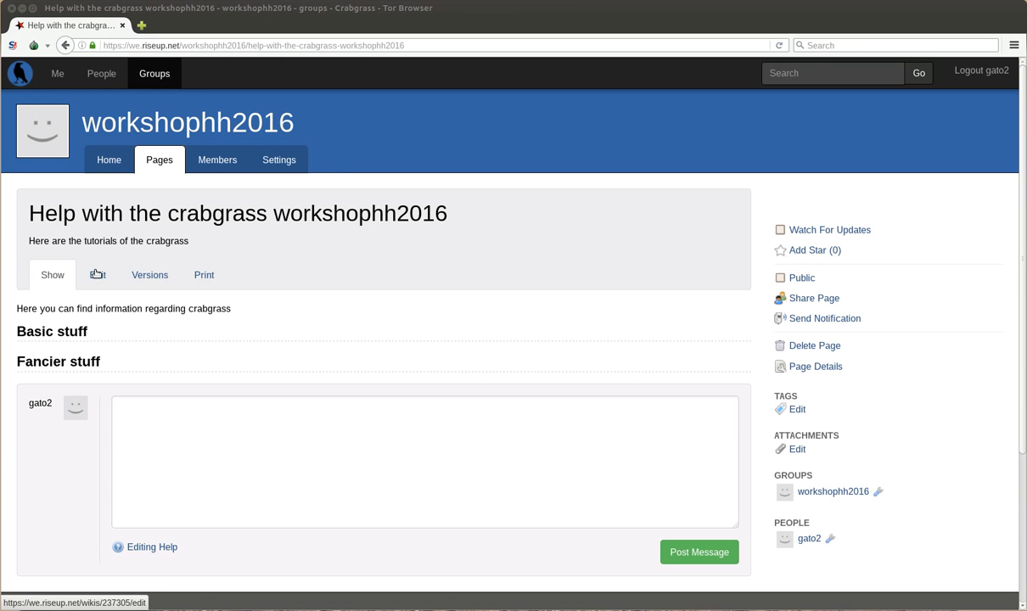
mouse_move(101, 275)
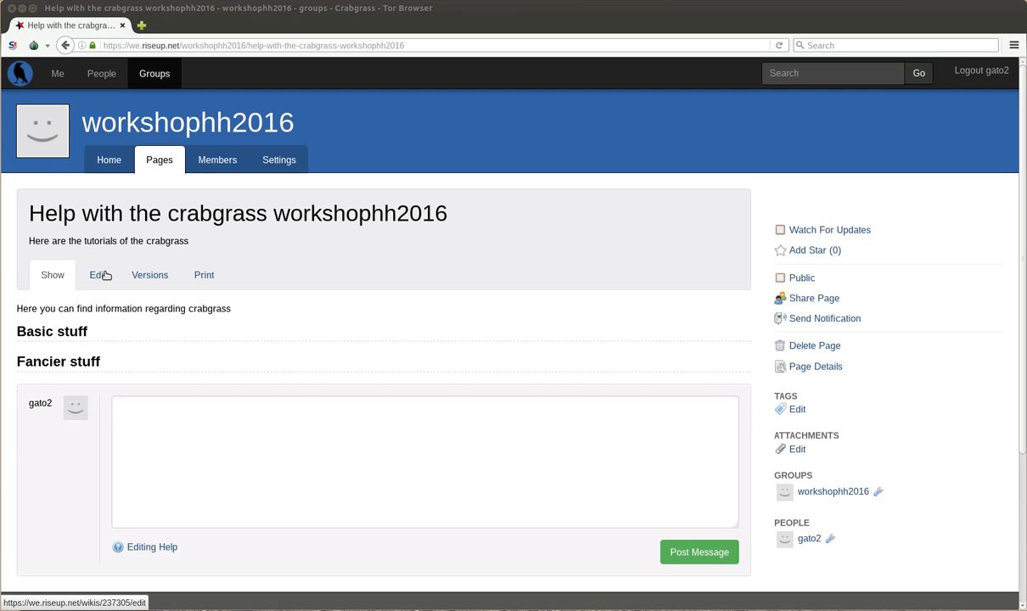
mouse_move(99, 275)
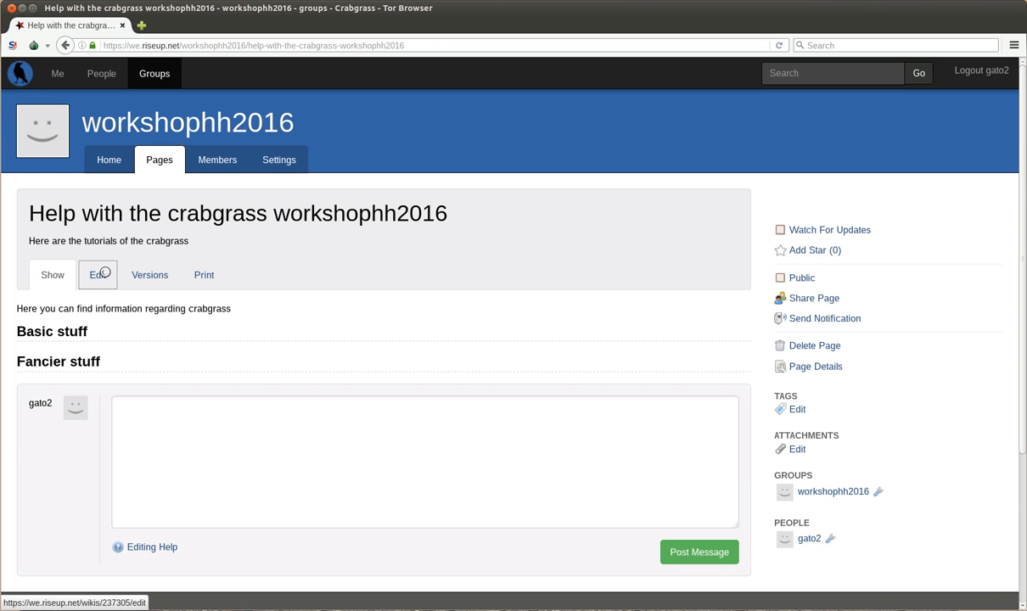
Edit the help page, replacing 'h2. Advanced' with 'h2. Fancier stuff', and select the YouTube playlist URL
left_click(97, 275)
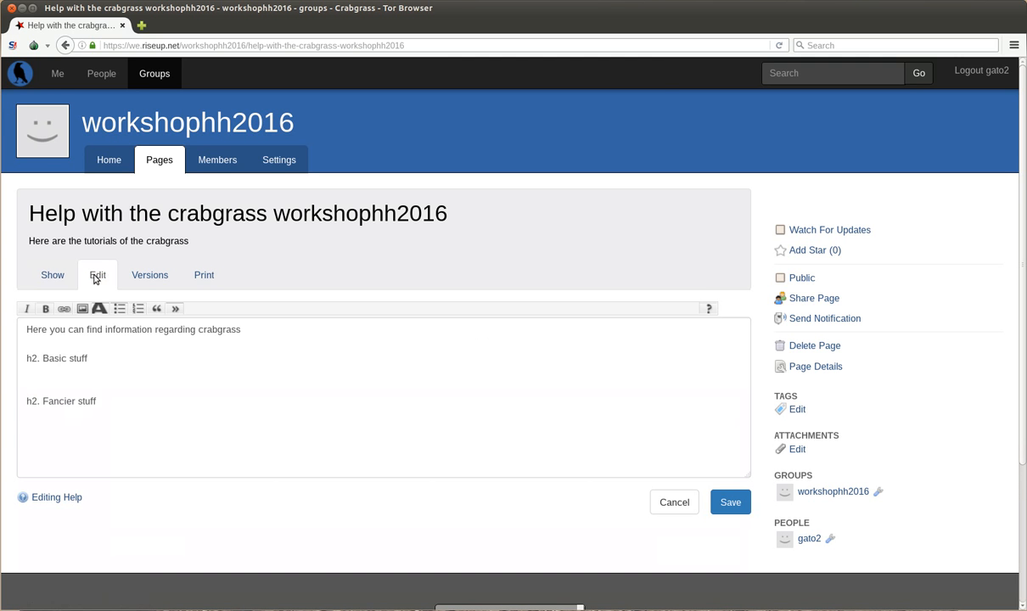
mouse_move(104, 293)
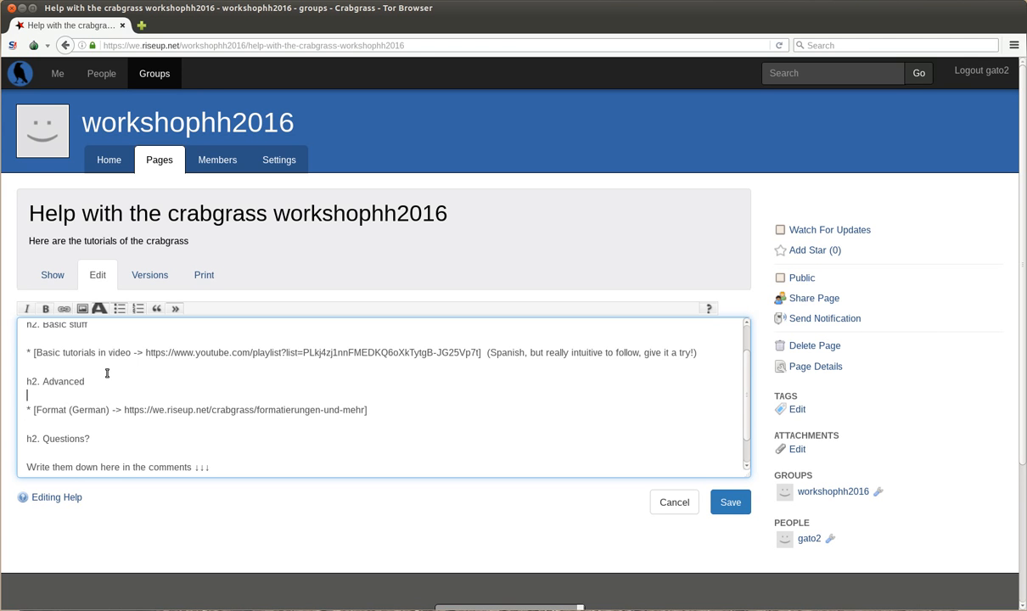
double_click(55, 380)
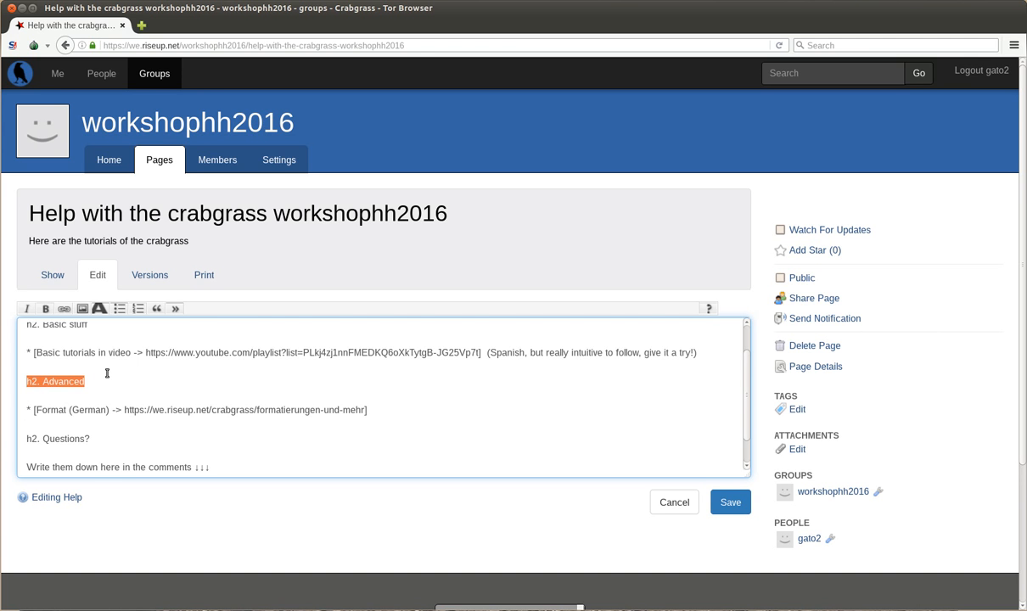
type("h2. Fancier stuff")
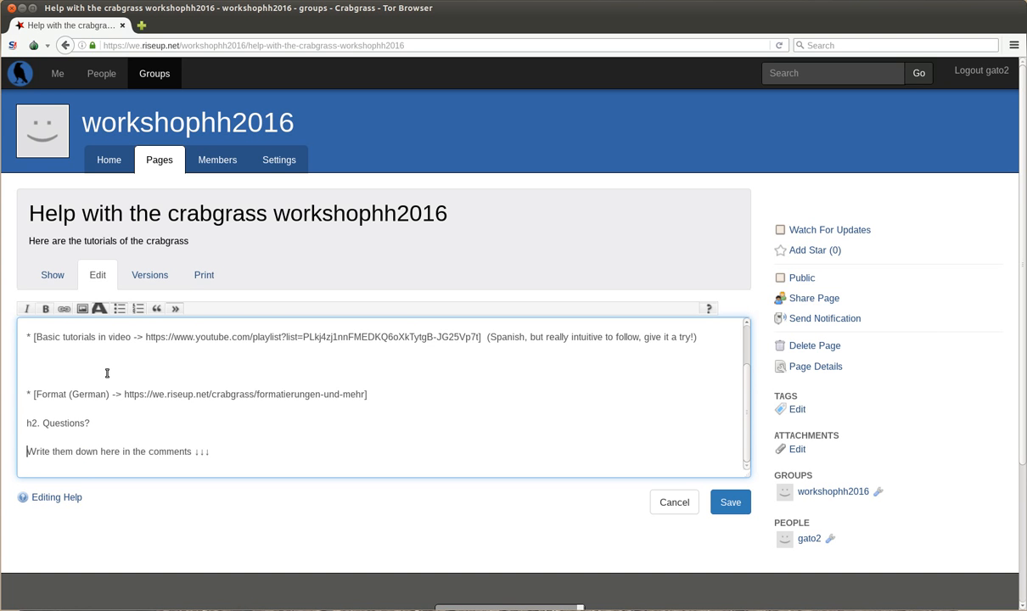
type("h2. Fancier stuff")
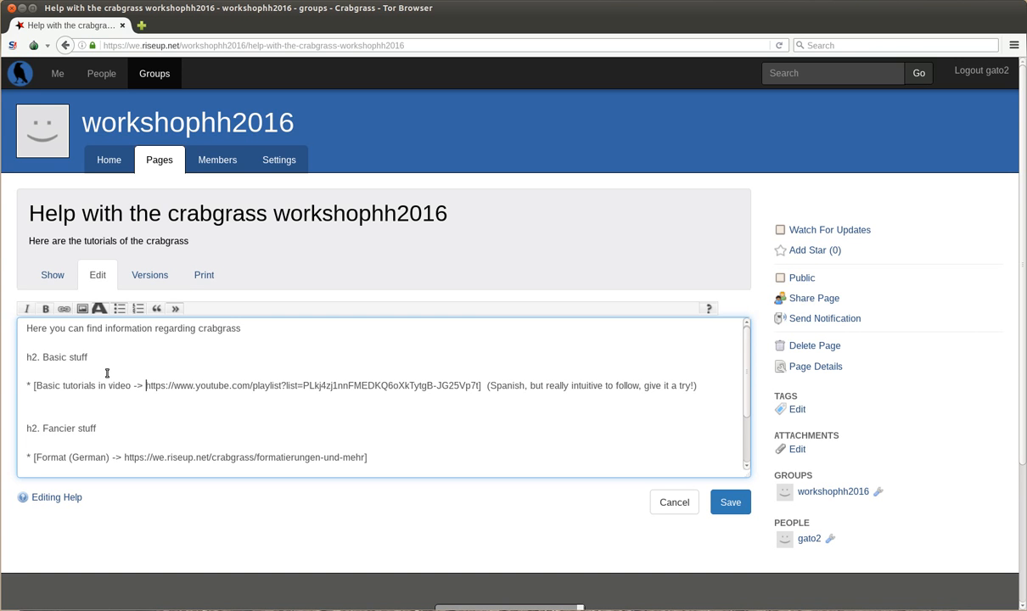
left_click_drag(146, 385, 480, 385)
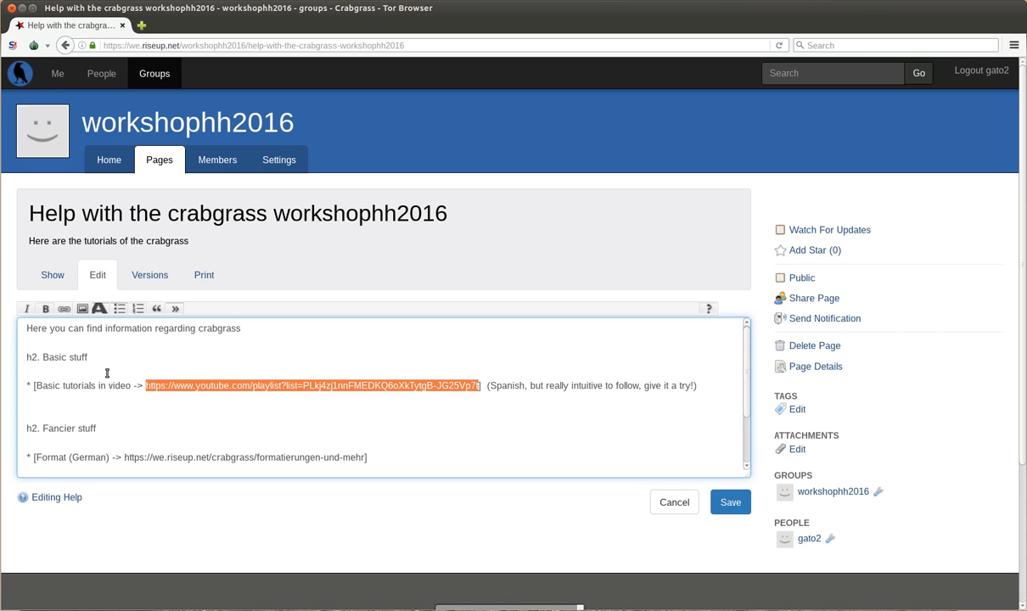
Check the YouTube tutorial playlist URL in a new tab, then return to the wiki tab
left_click(255, 25)
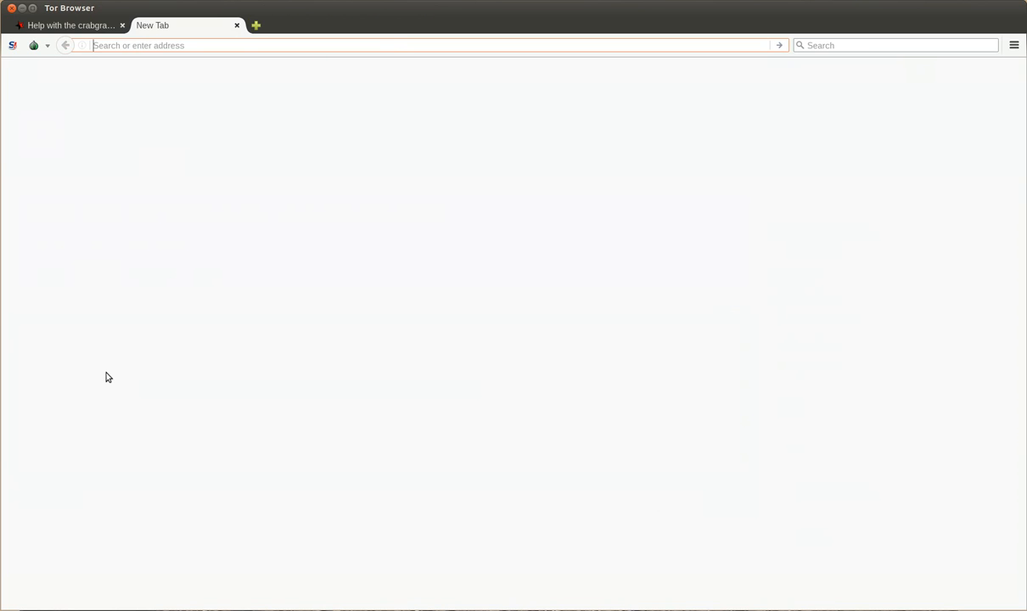
type("https://www.youtube.com/playlist?list=PLkj4zj1nnFMEDKQ6oXkTytgB-JG25Vp7t")
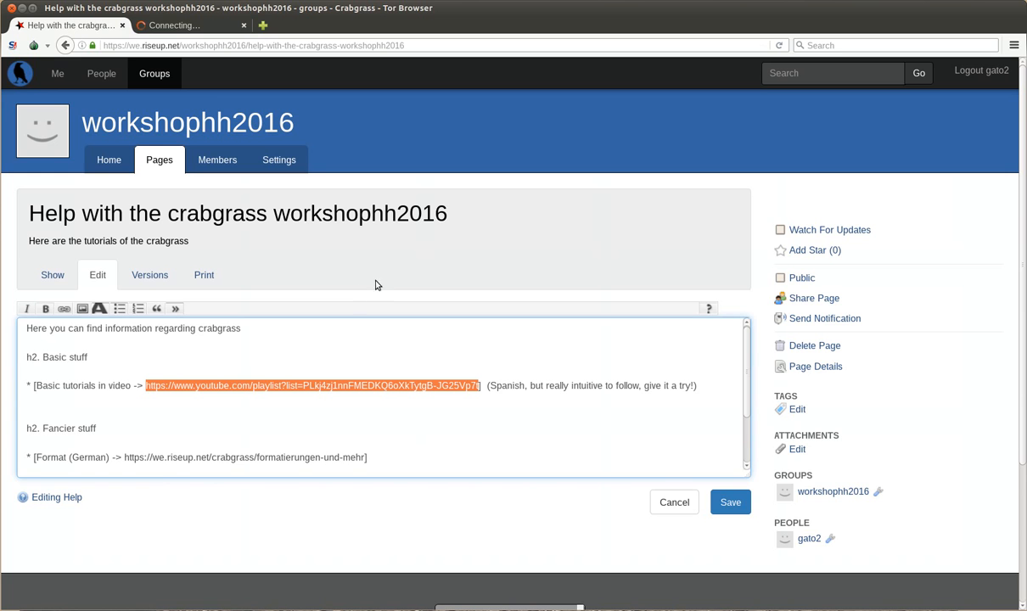
mouse_move(552, 397)
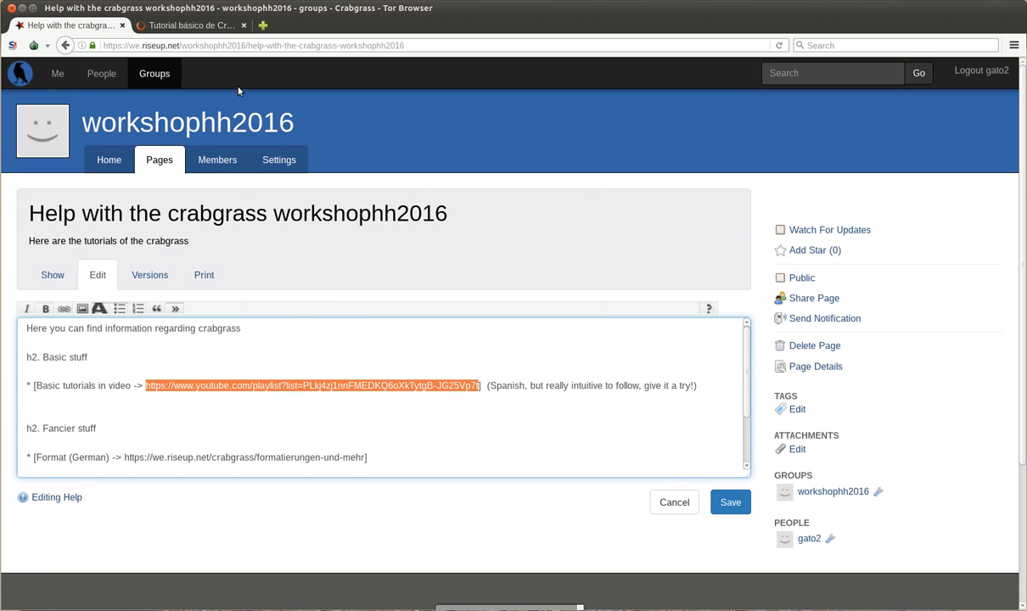
left_click(187, 25)
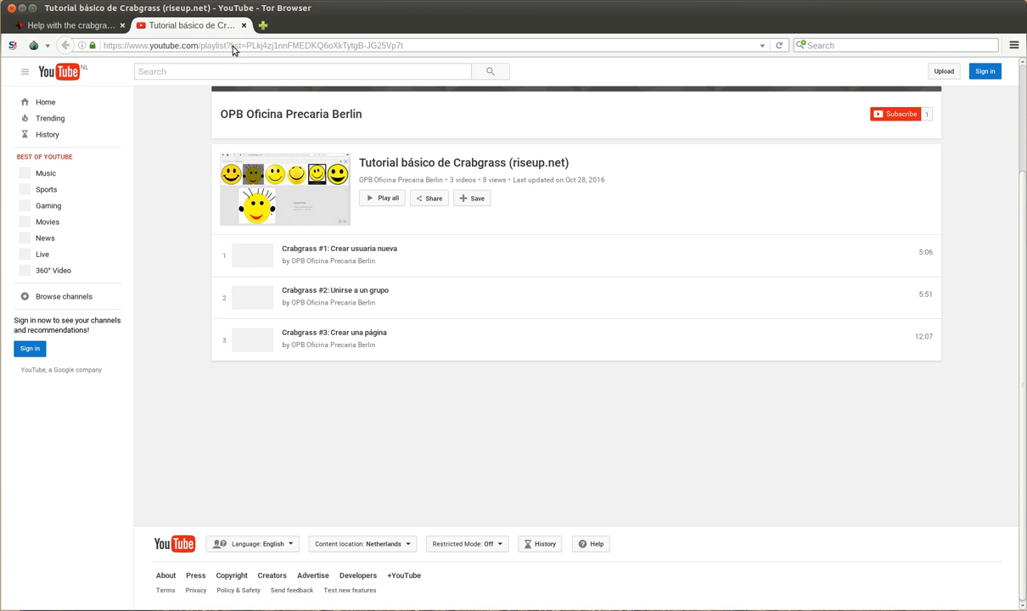
mouse_move(124, 117)
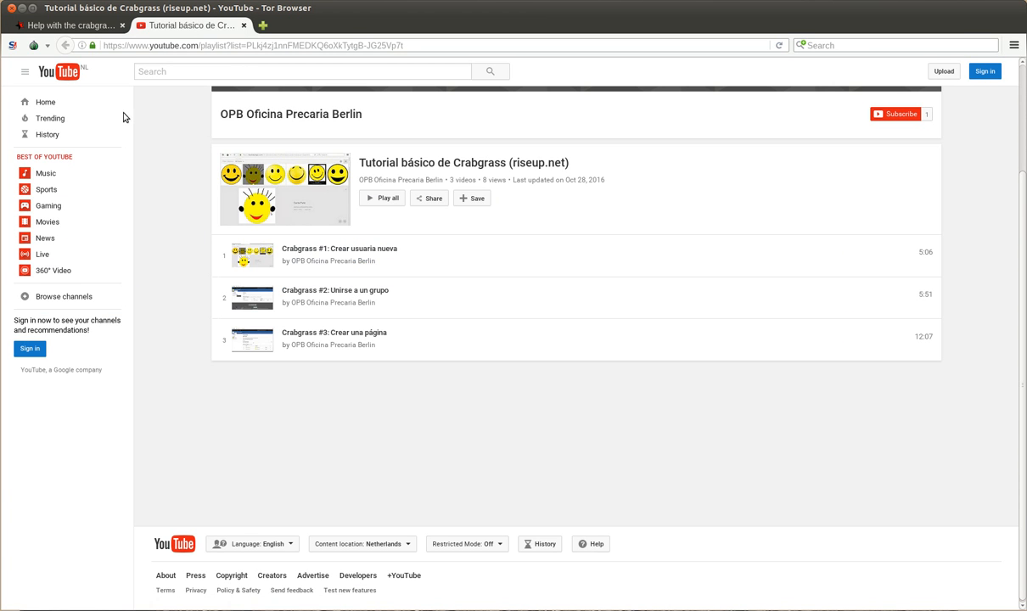
left_click(64, 26)
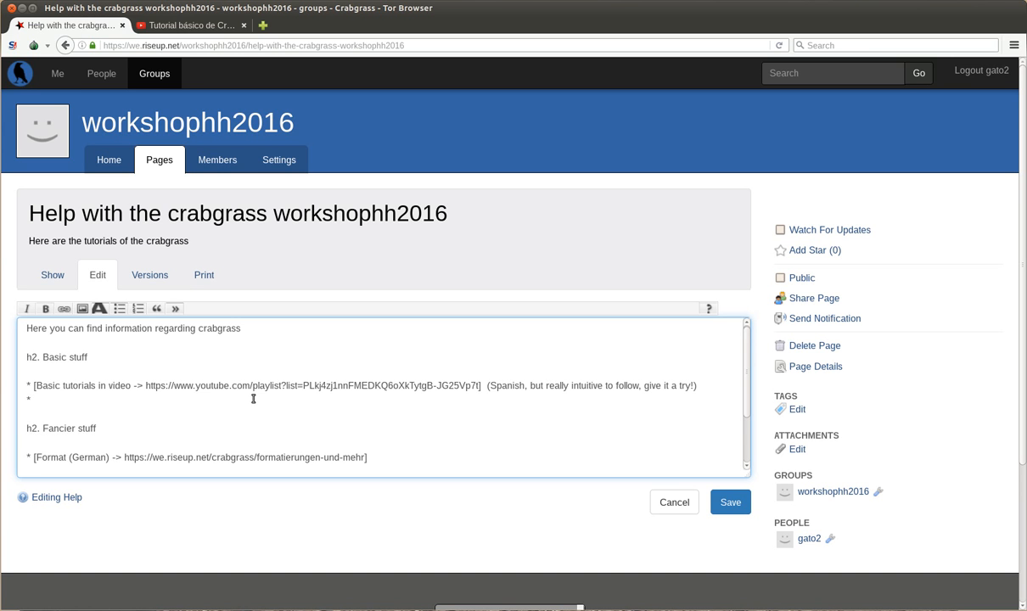
Add the bullet 'Tutorials in English will be added' above 'h2. Questions?' and save the page
type("Tutorials in video w")
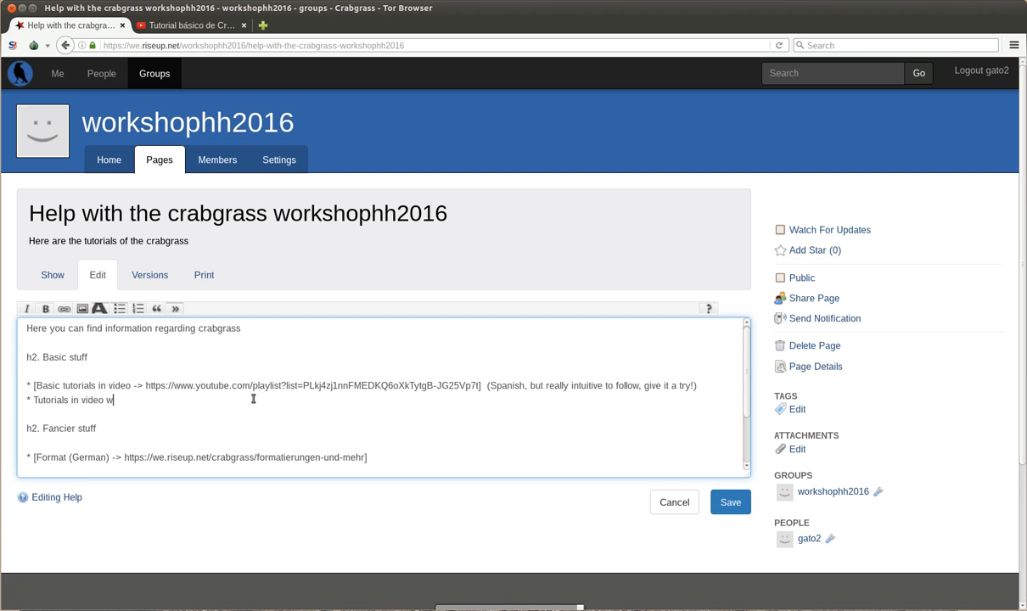
type("ill be added")
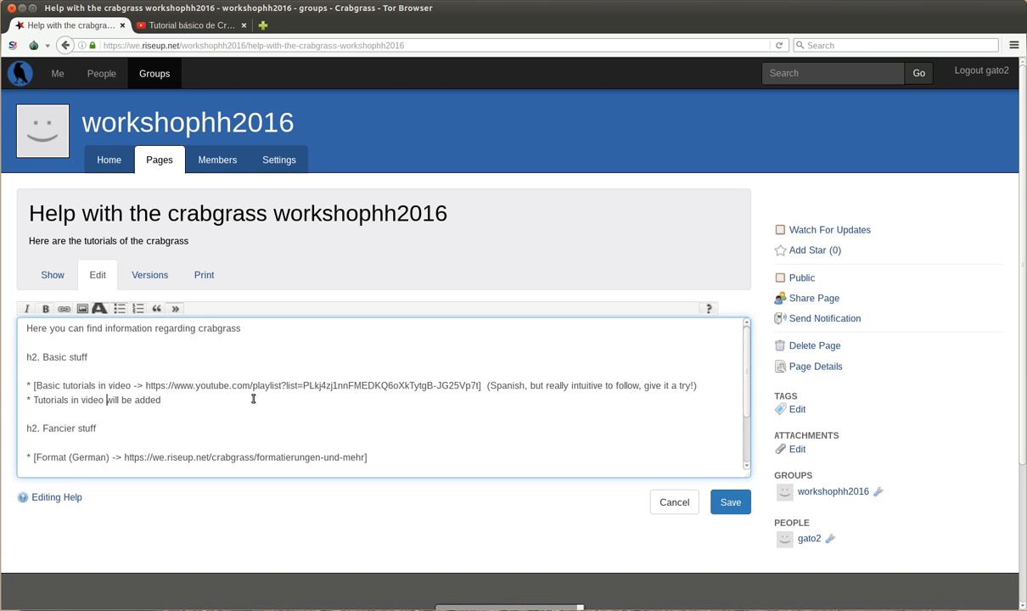
type("English")
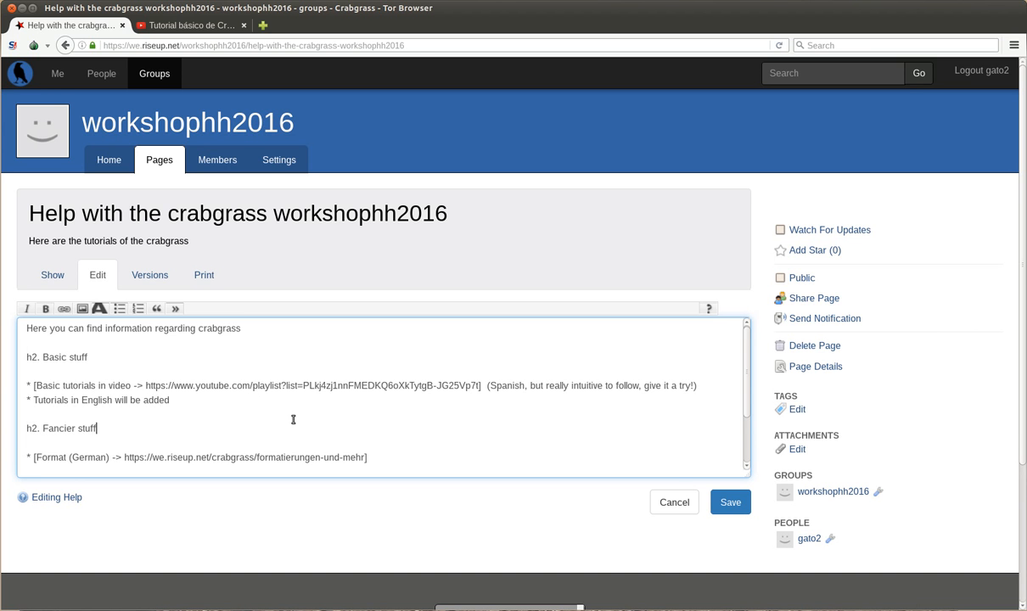
type("h2. Questions?")
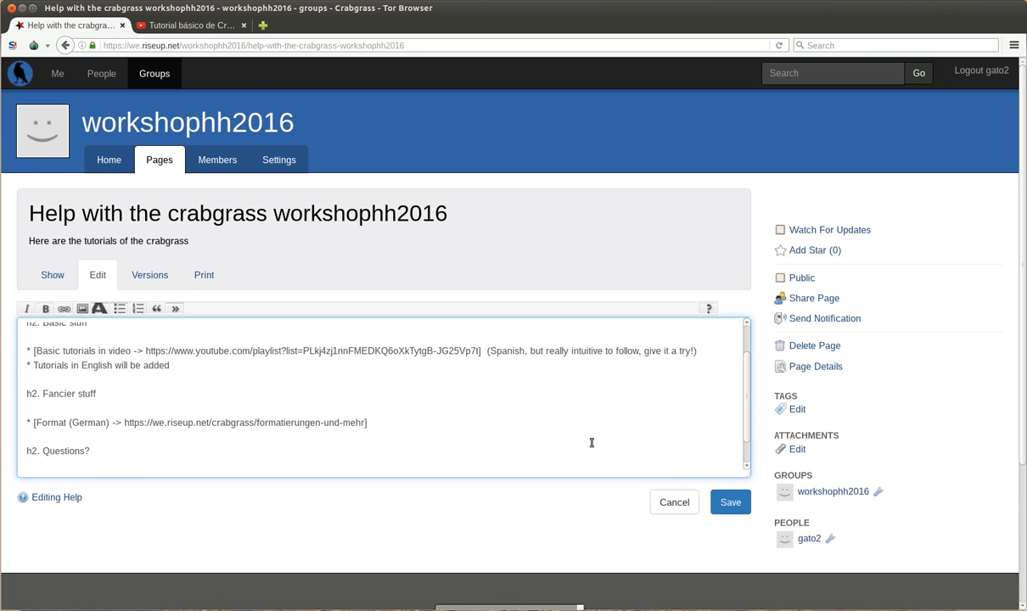
left_click(730, 503)
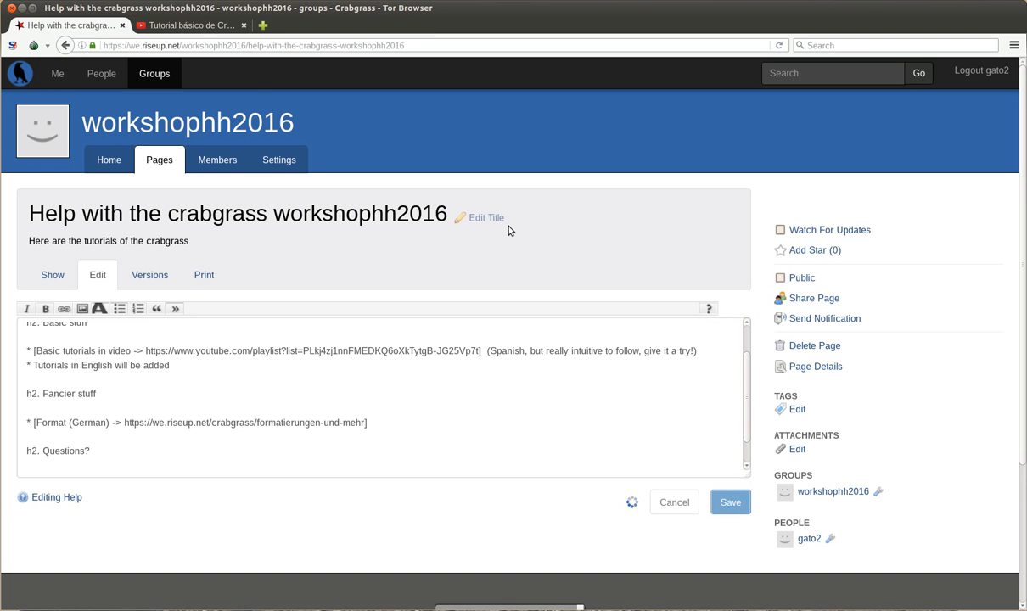
Follow the 'Format (German)' link from the saved help page
left_click(730, 502)
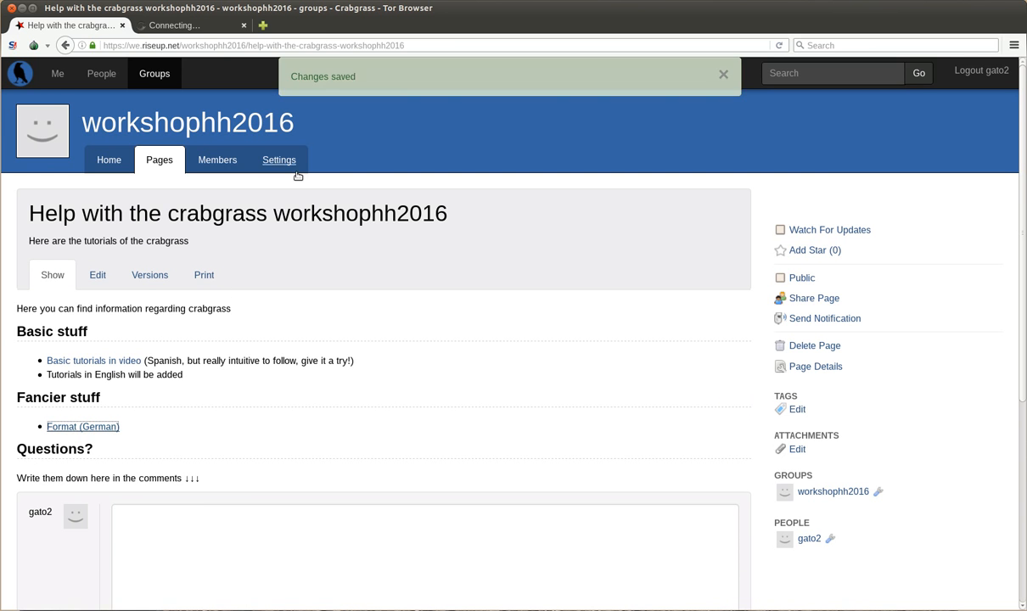
left_click(82, 426)
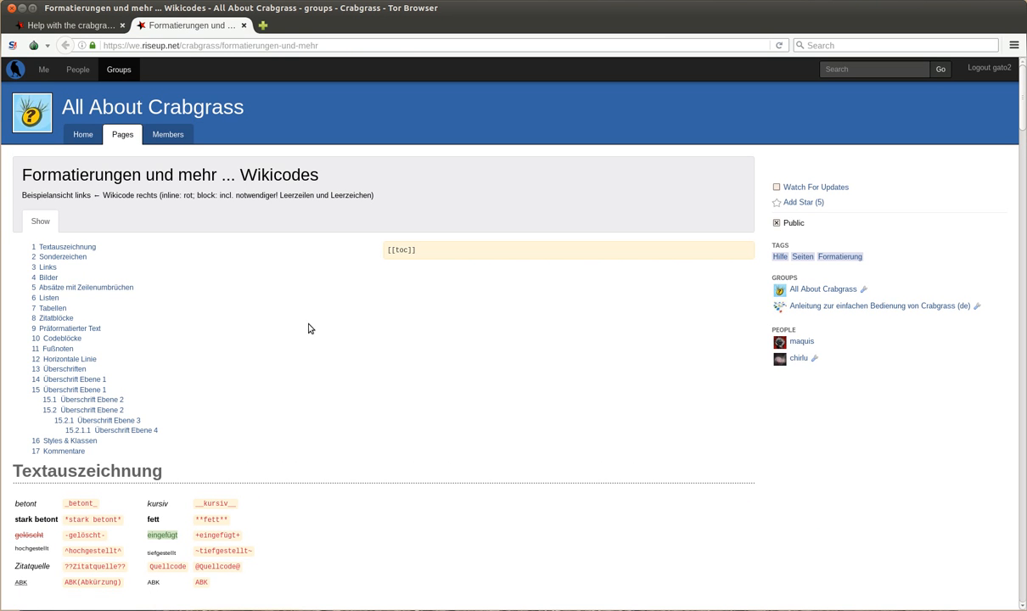
scroll("down", 3)
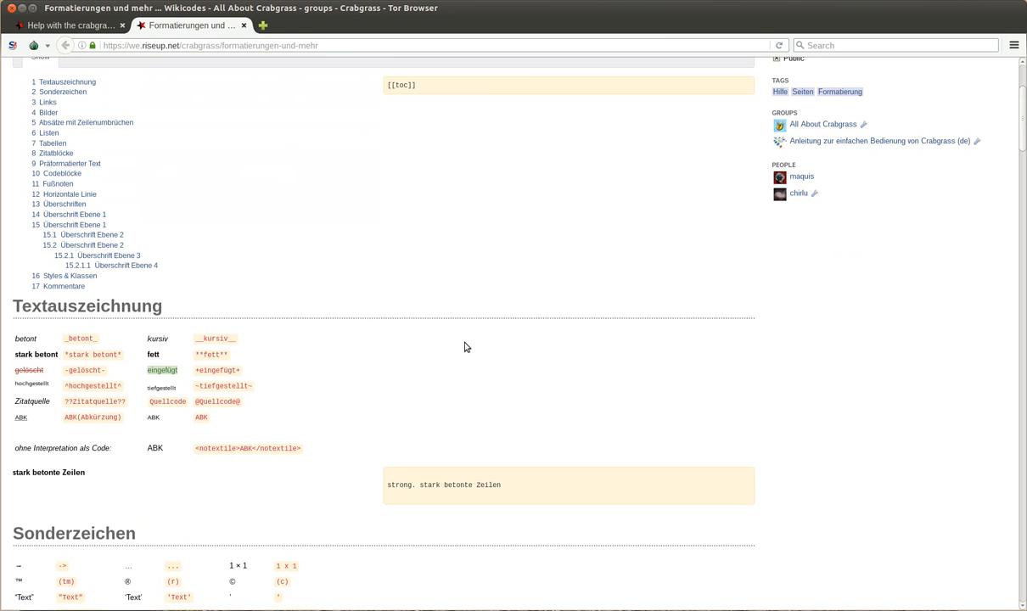
scroll("down", 3)
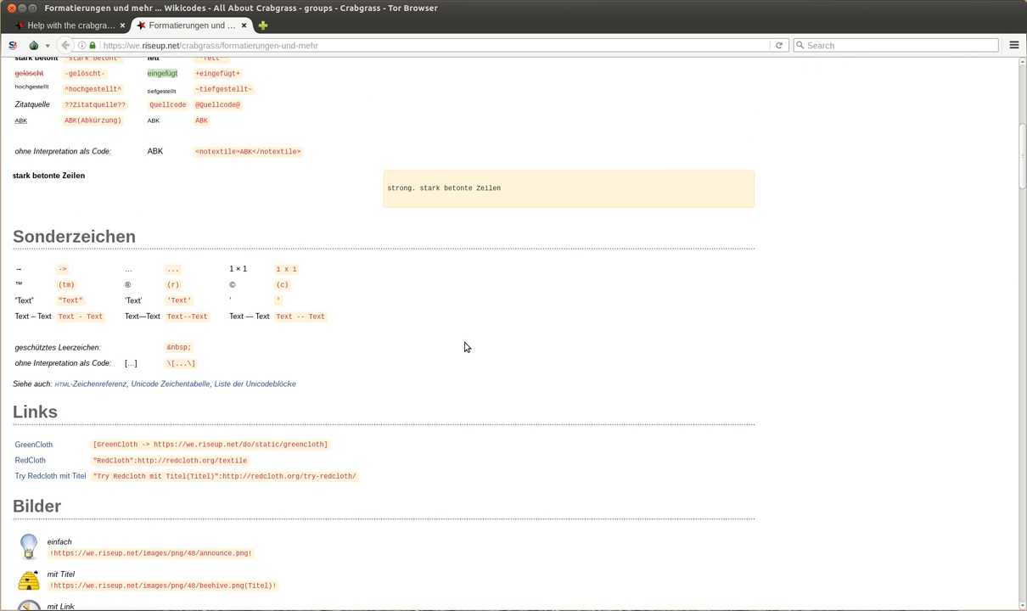
scroll("down", 3)
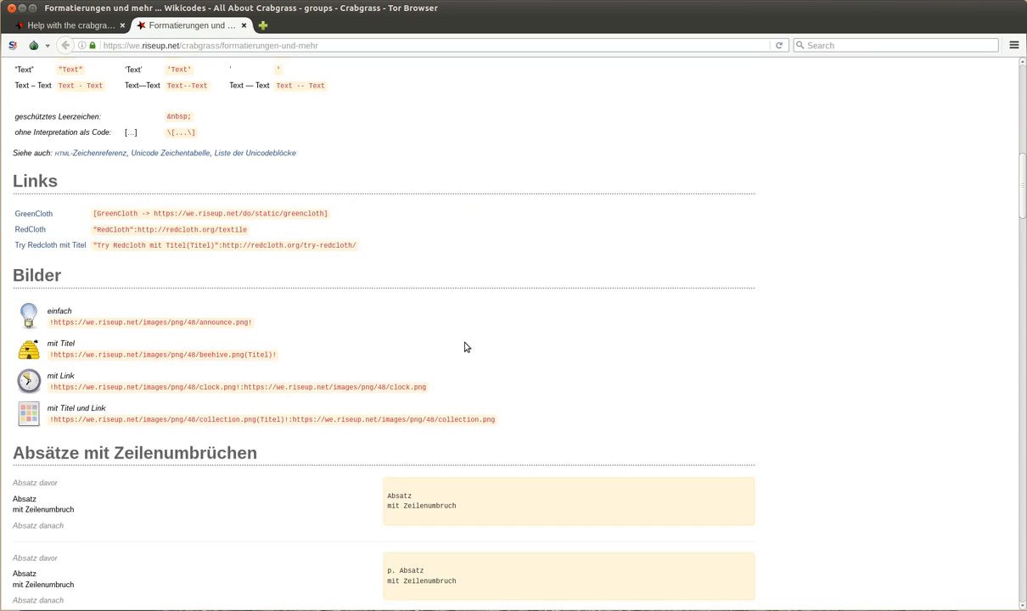
scroll("down", 3)
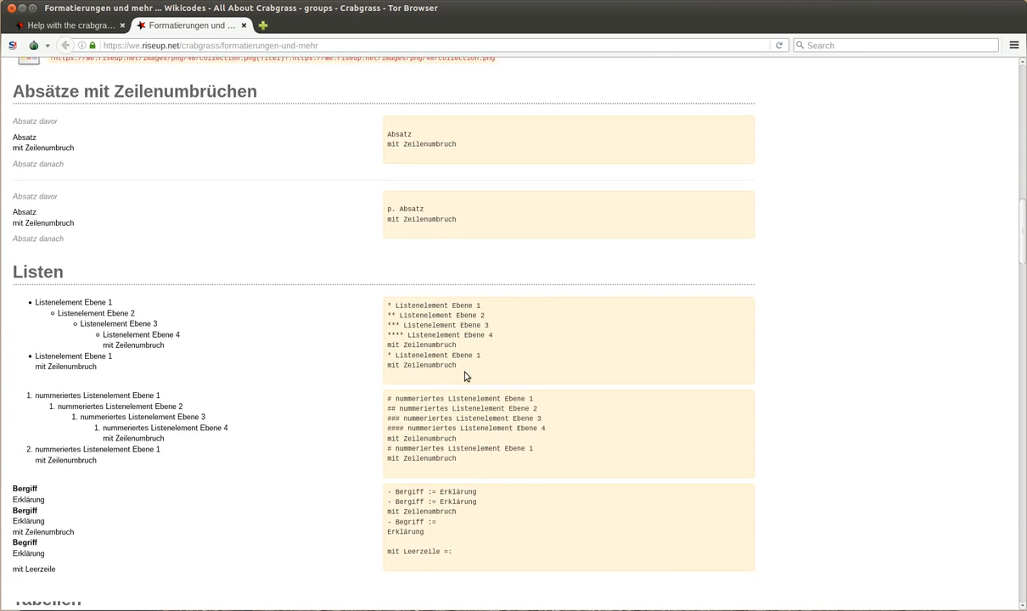
scroll("down", 3)
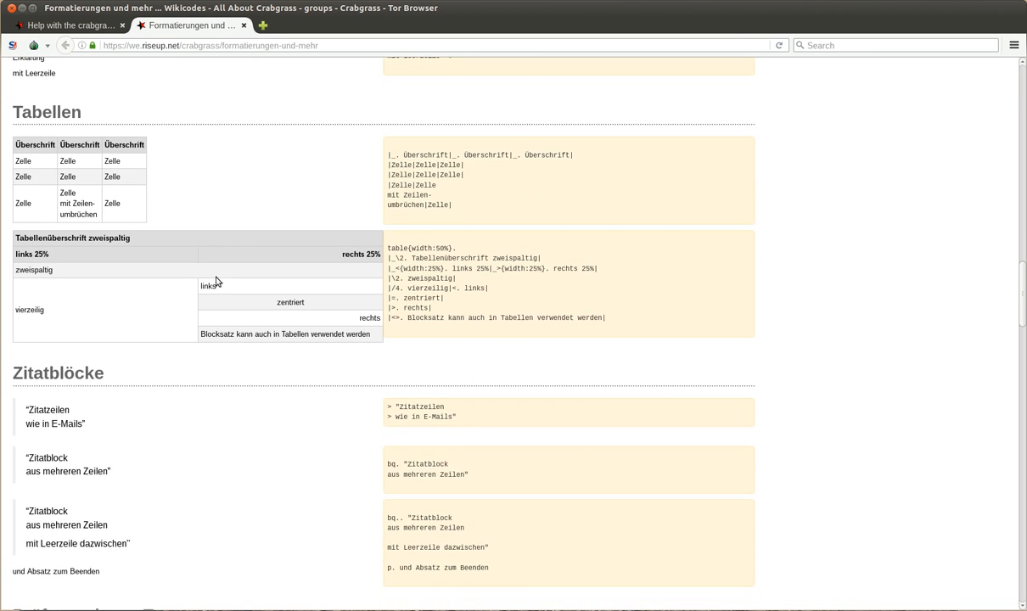
scroll("down", 3)
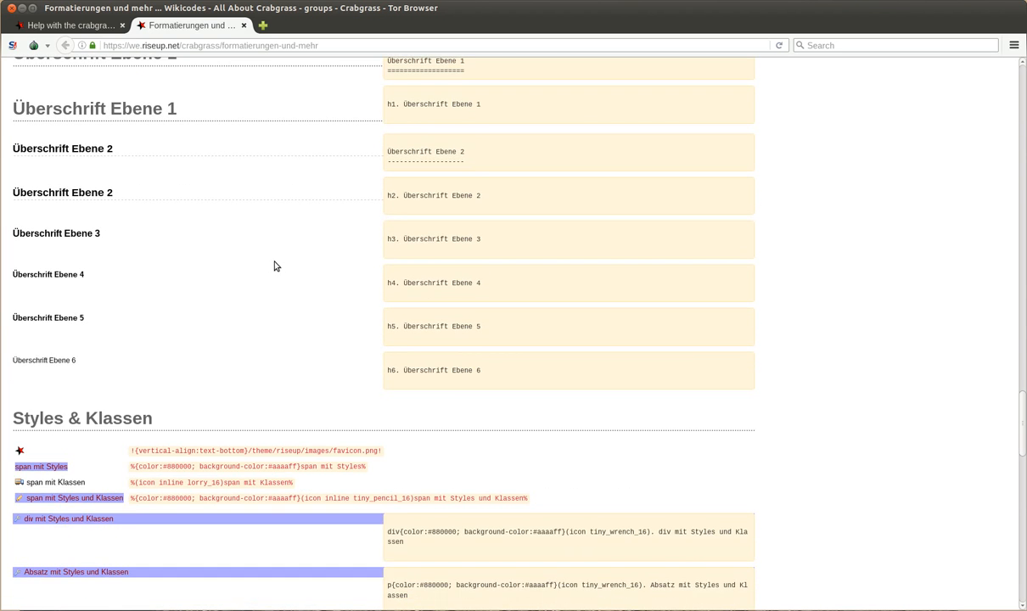
scroll("down", 3)
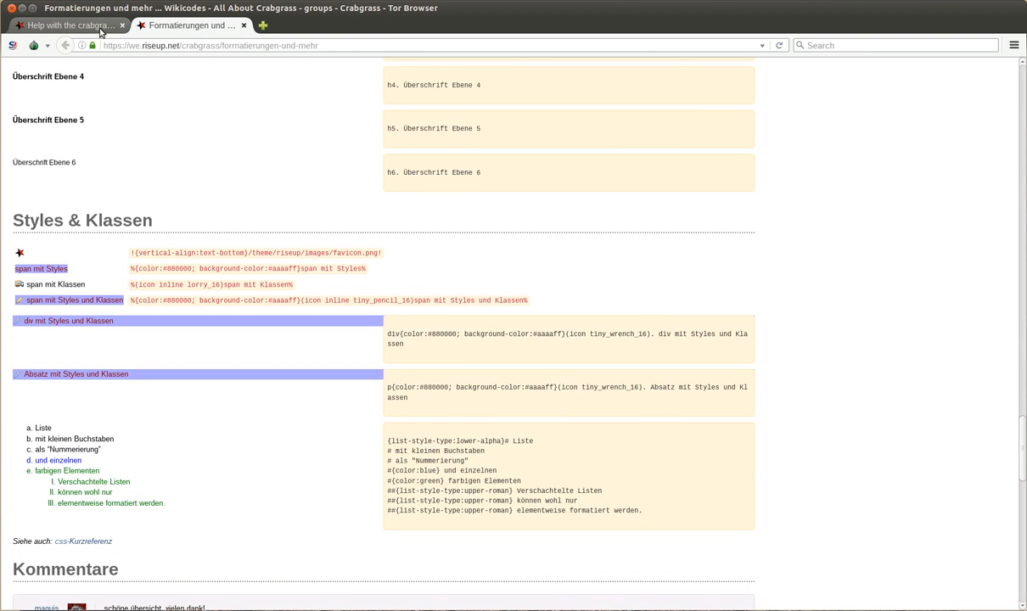
Switch back to the 'Help with the crabgrass…' tab and reach the comment box under Questions
left_click(68, 26)
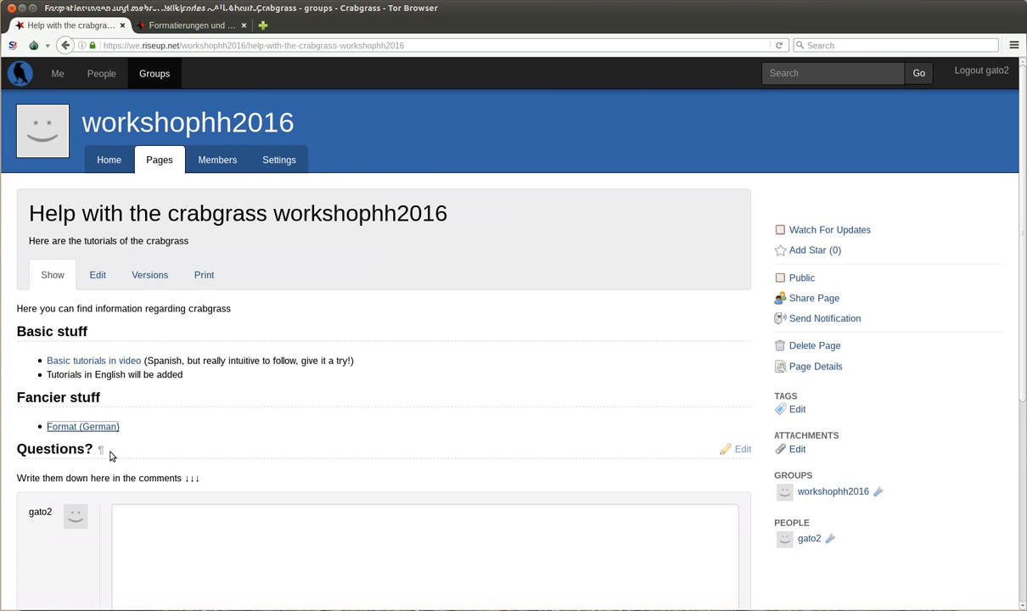
left_click_drag(27, 479, 185, 479)
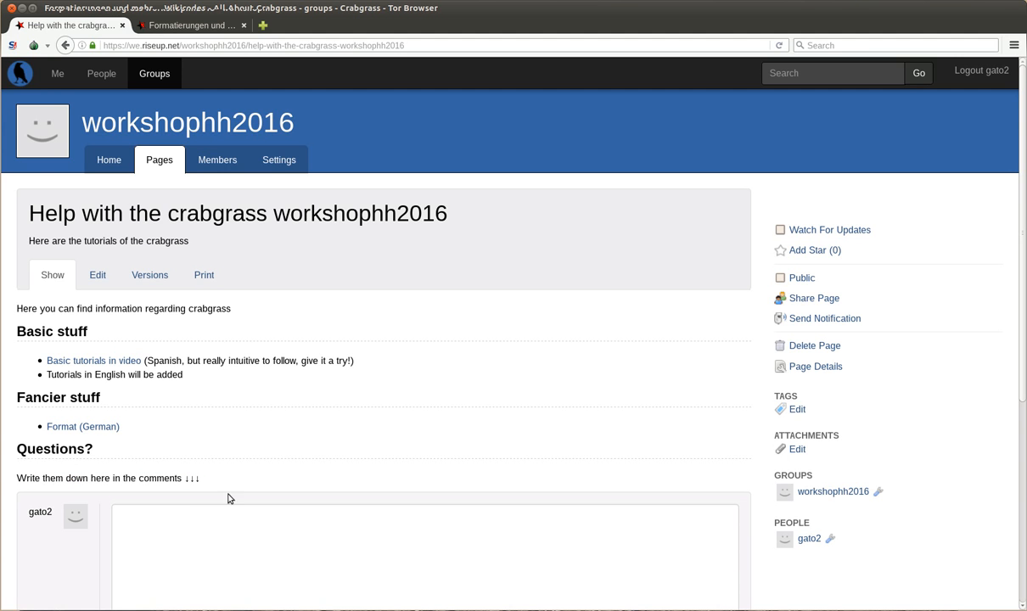
mouse_move(272, 353)
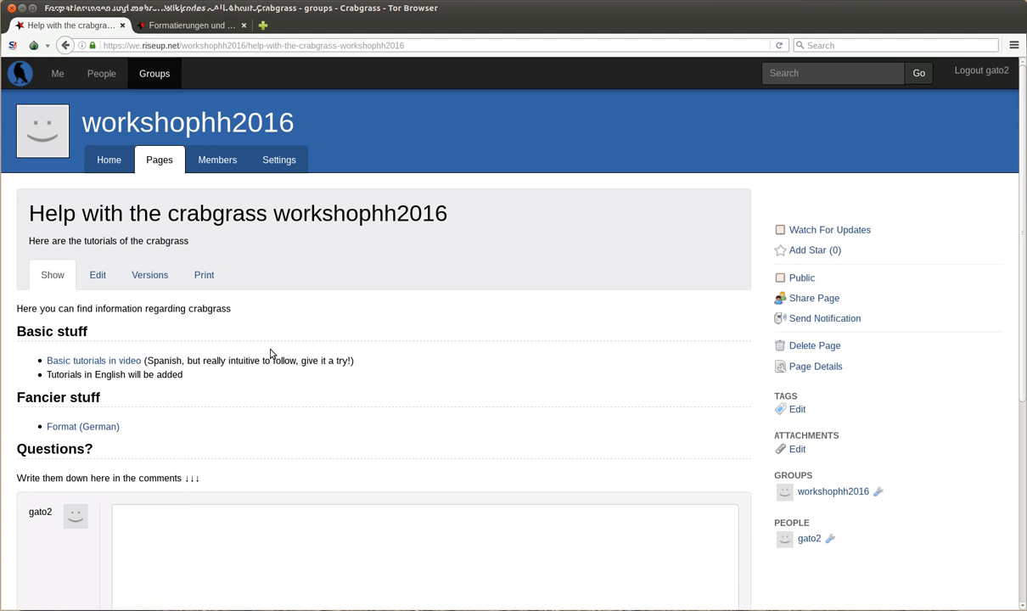
mouse_move(228, 486)
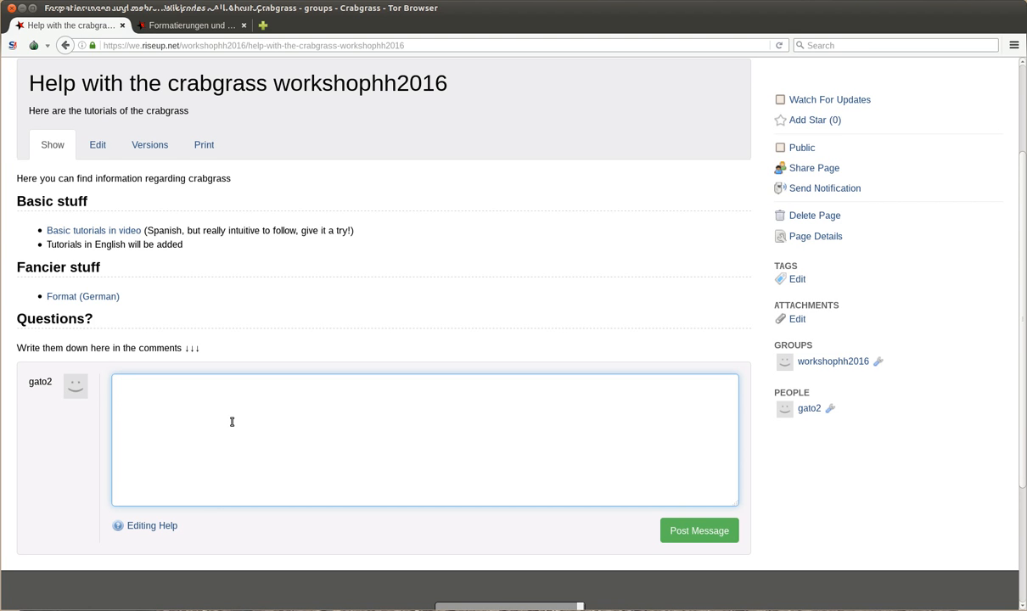
Post the comment 'How can I upload a document?' and go to the Me dashboard
type("How ca")
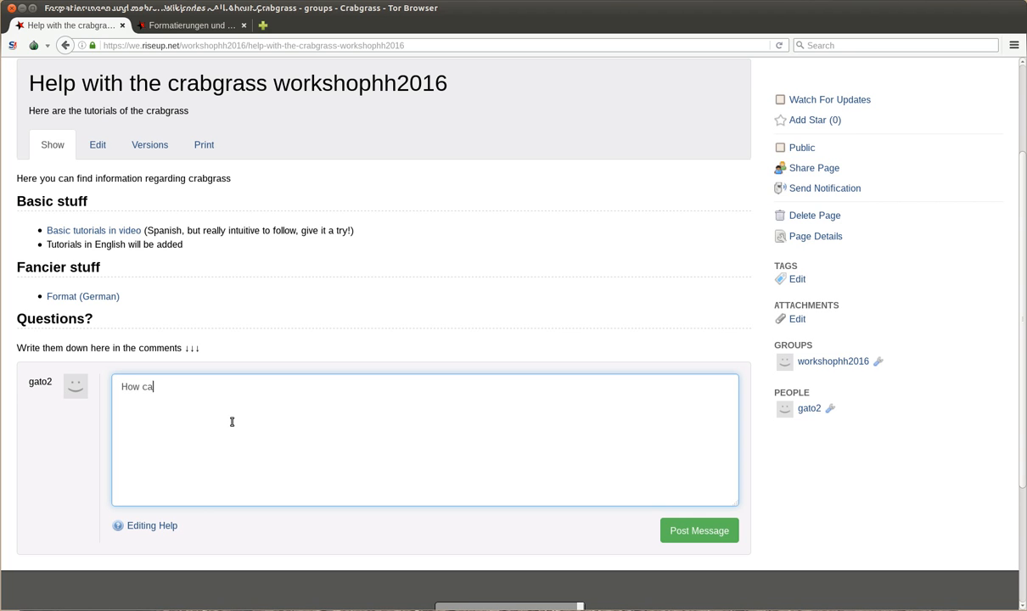
type("n I upload")
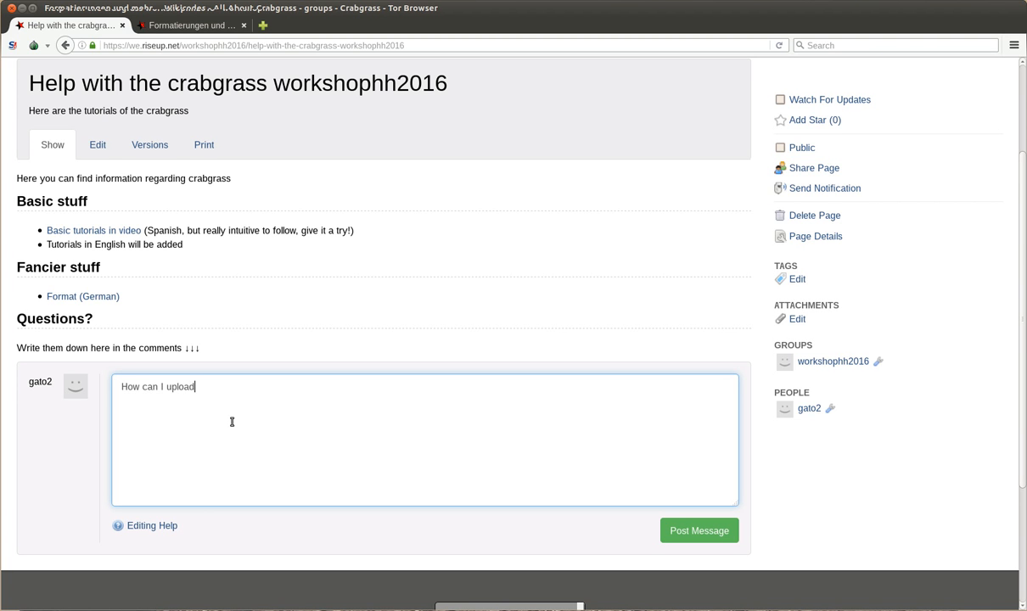
type("a document")
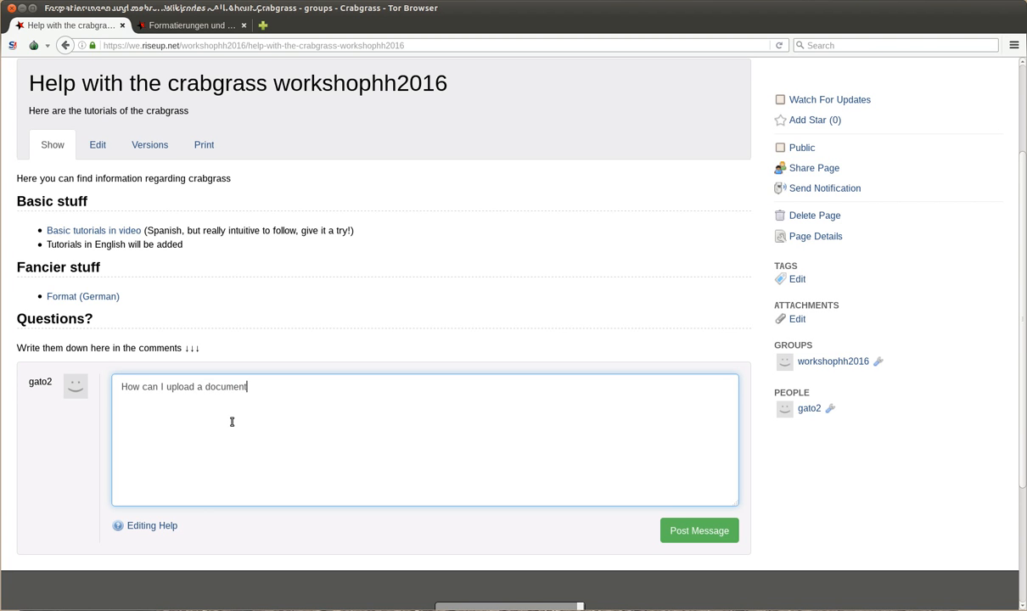
type("?")
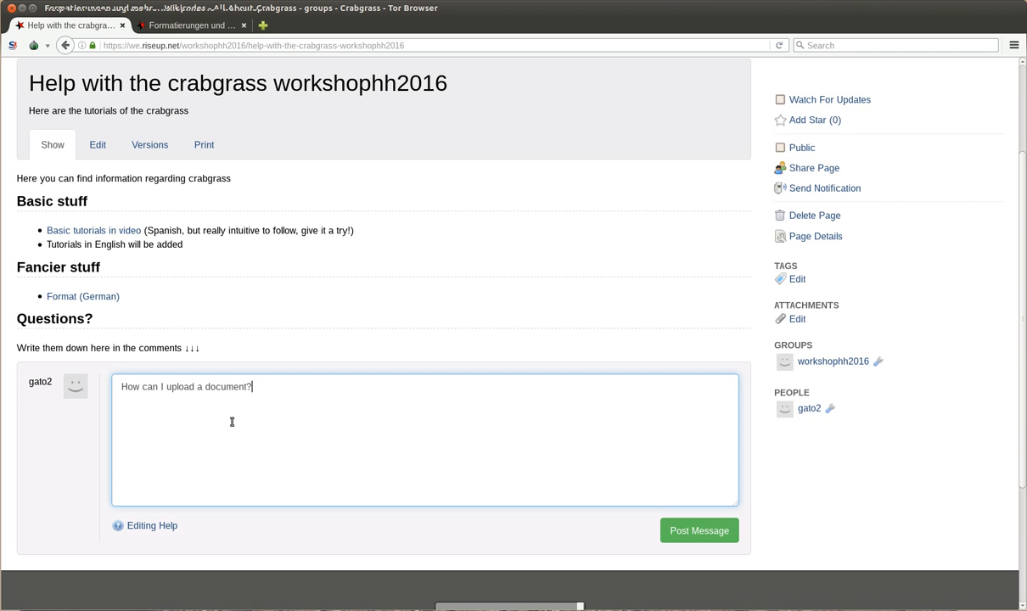
left_click(699, 529)
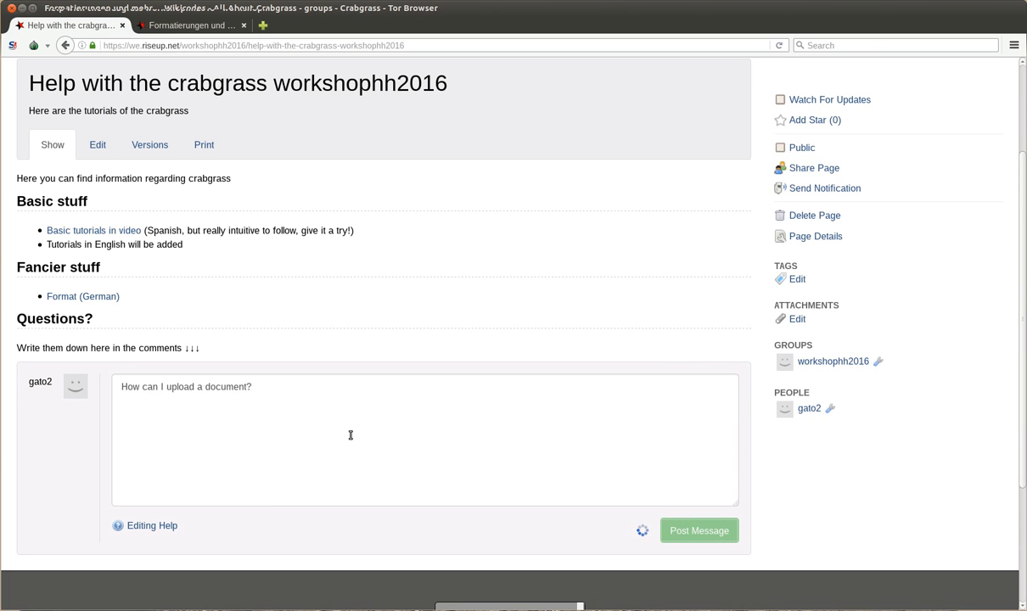
left_click(699, 530)
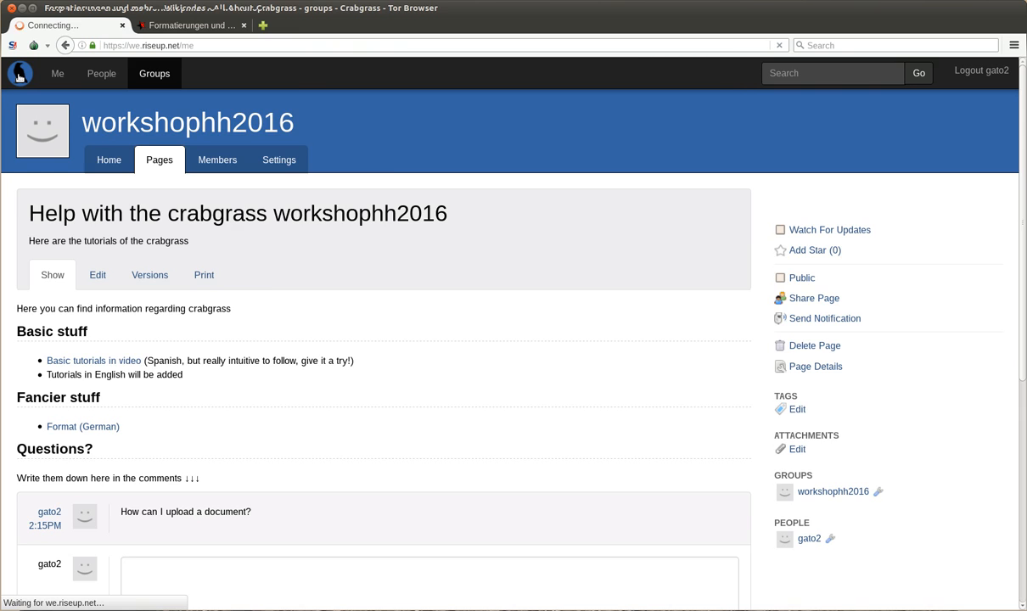
From the Me dashboard's Recent Pages, reach the workshophh2016 group home page
left_click(57, 73)
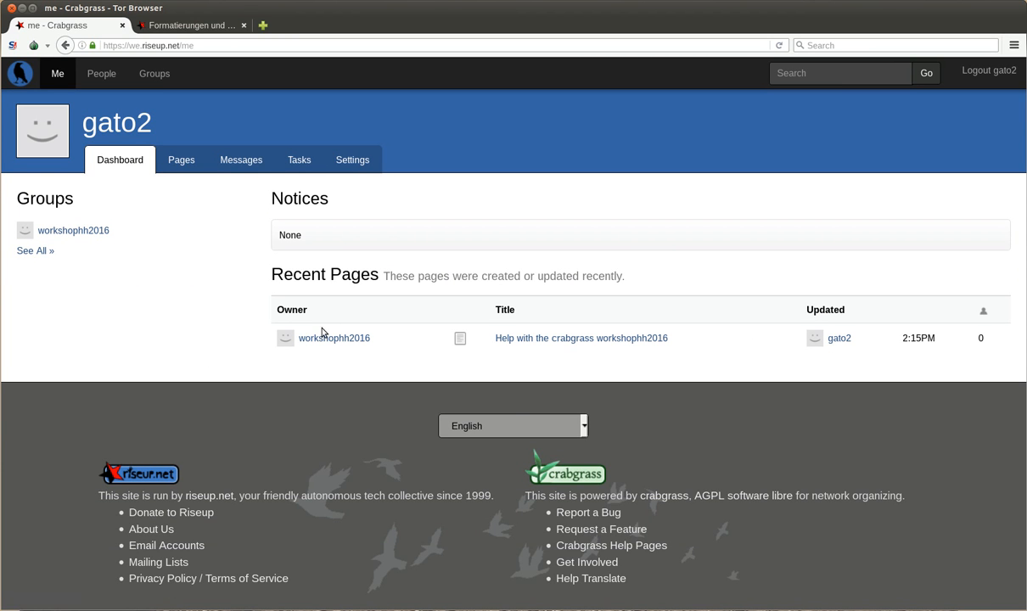
mouse_move(675, 234)
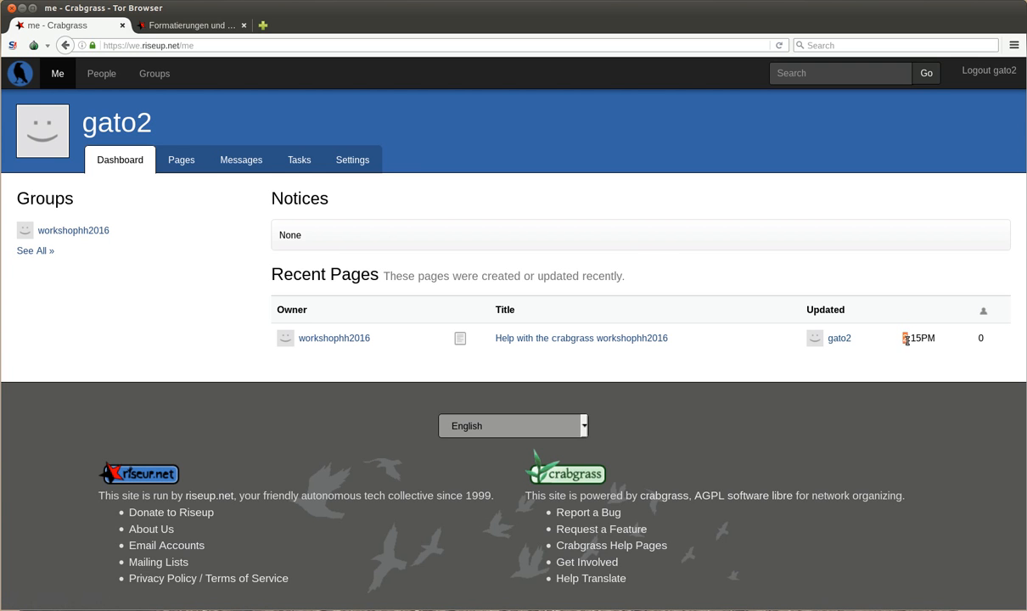
mouse_move(908, 340)
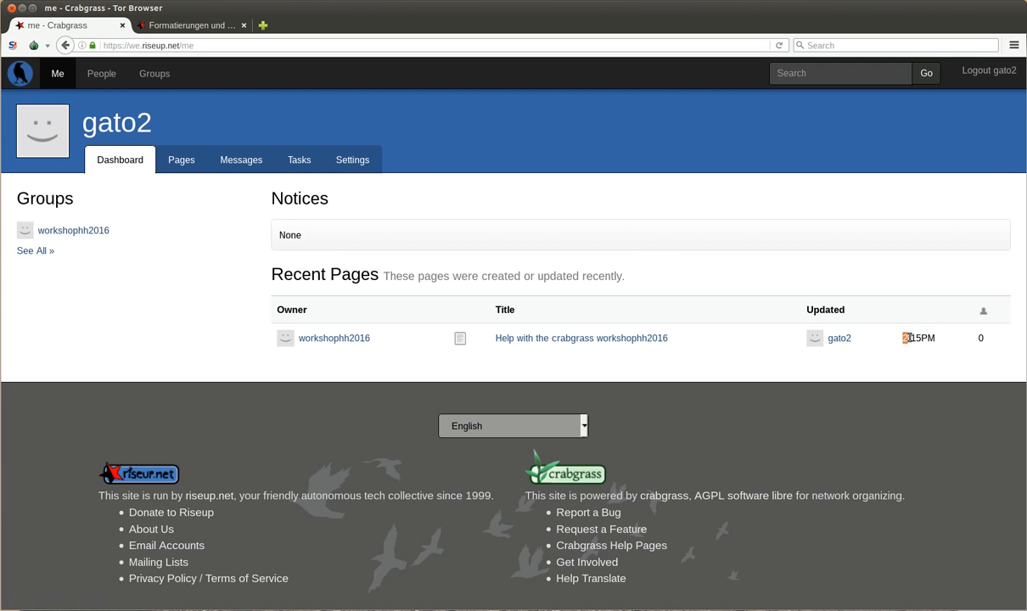
mouse_move(638, 338)
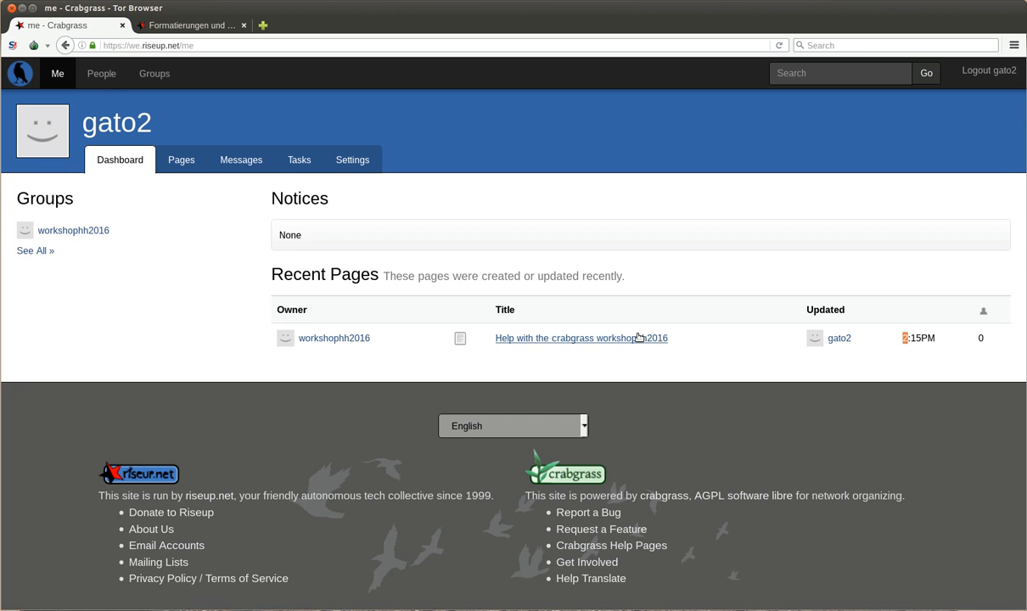
left_click(580, 338)
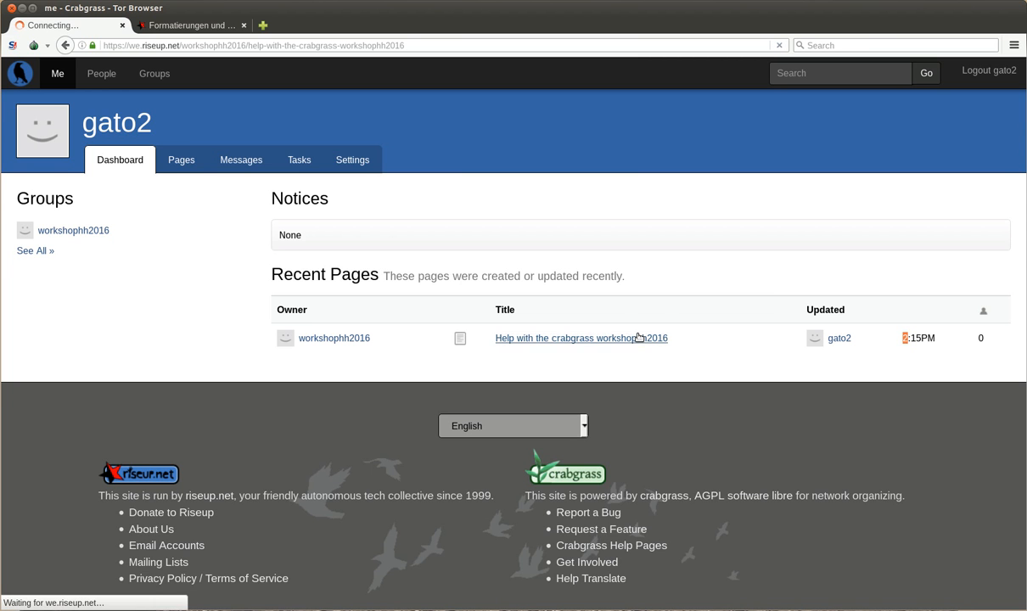
left_click(580, 338)
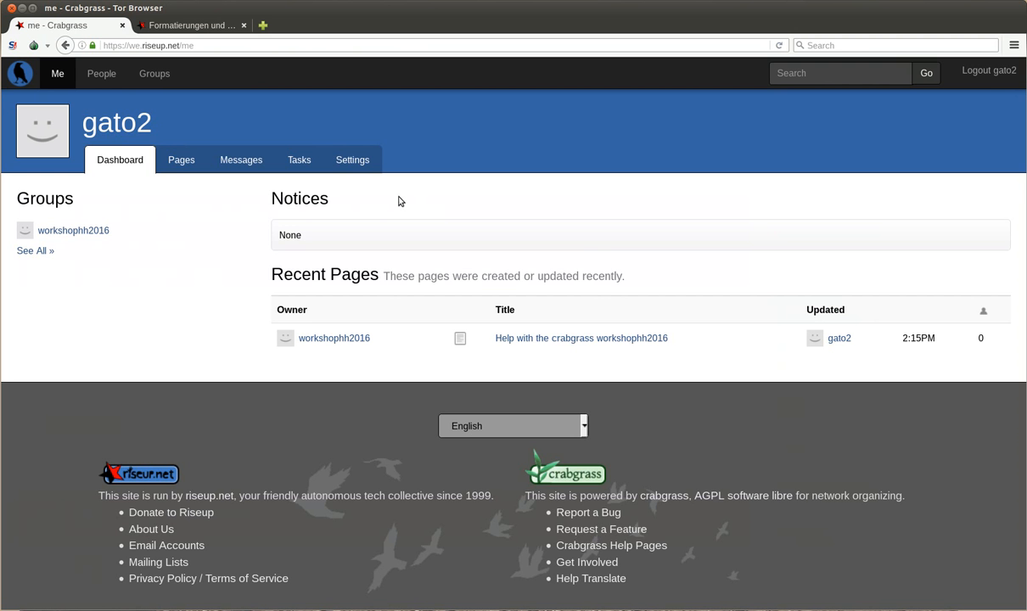
mouse_move(467, 236)
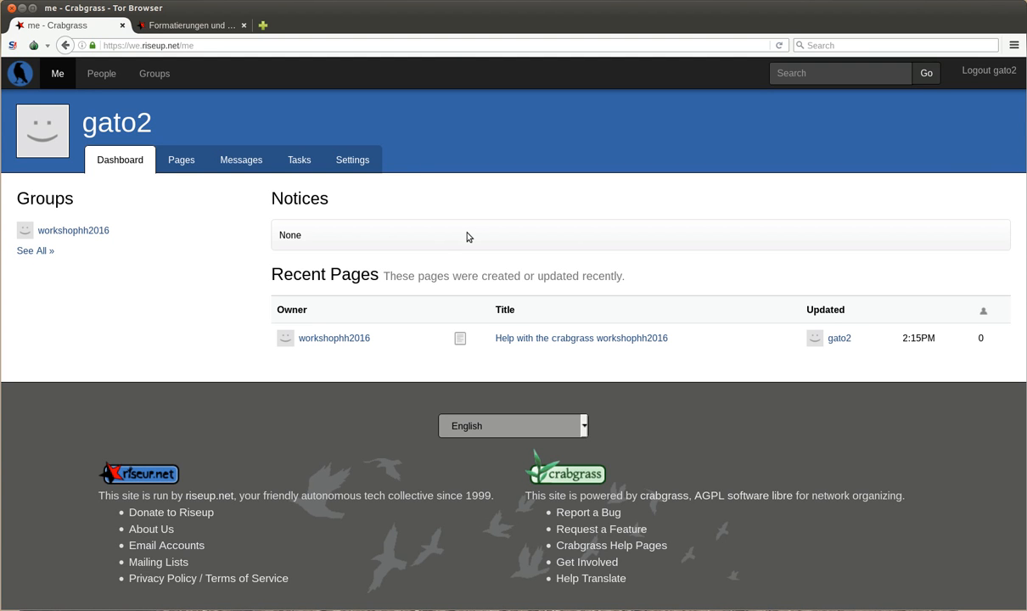
mouse_move(451, 272)
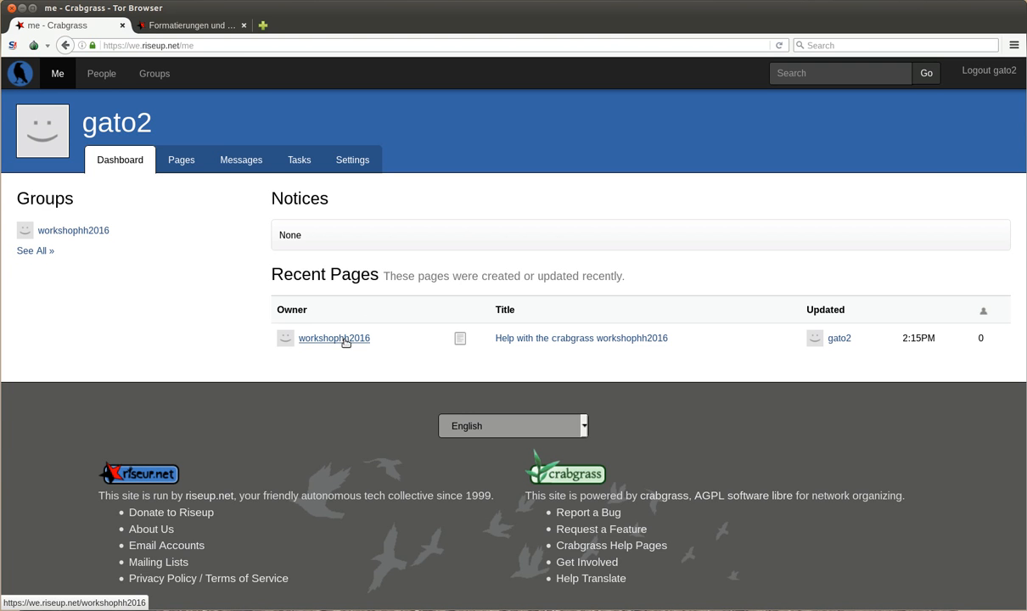
left_click(333, 338)
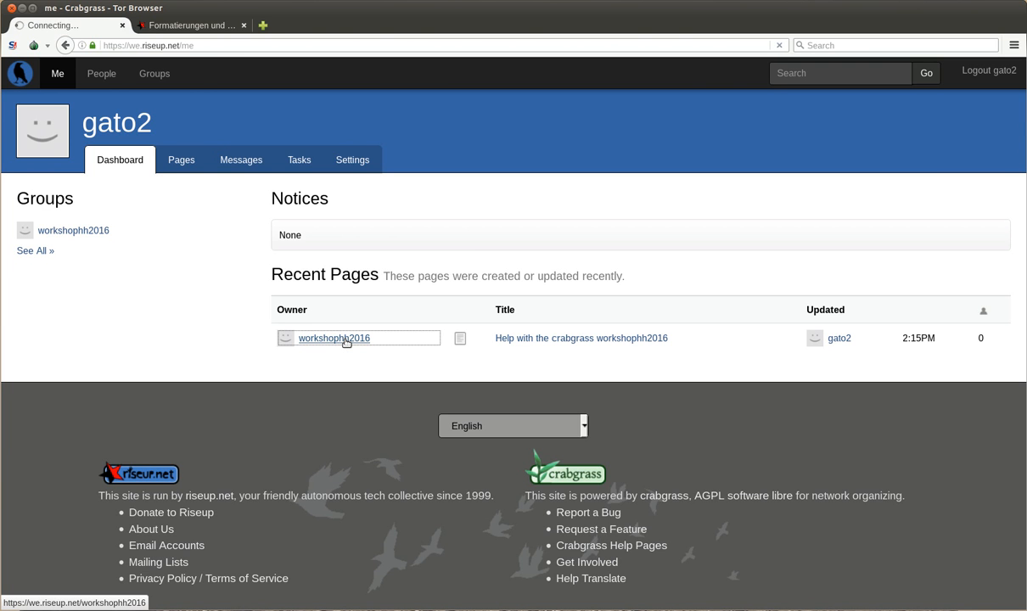
left_click(332, 338)
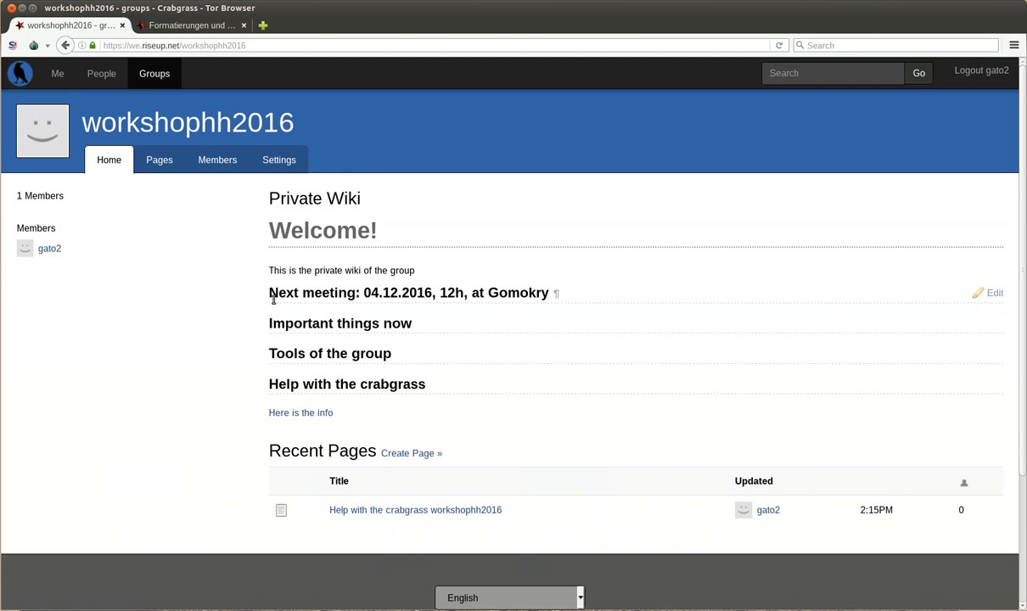